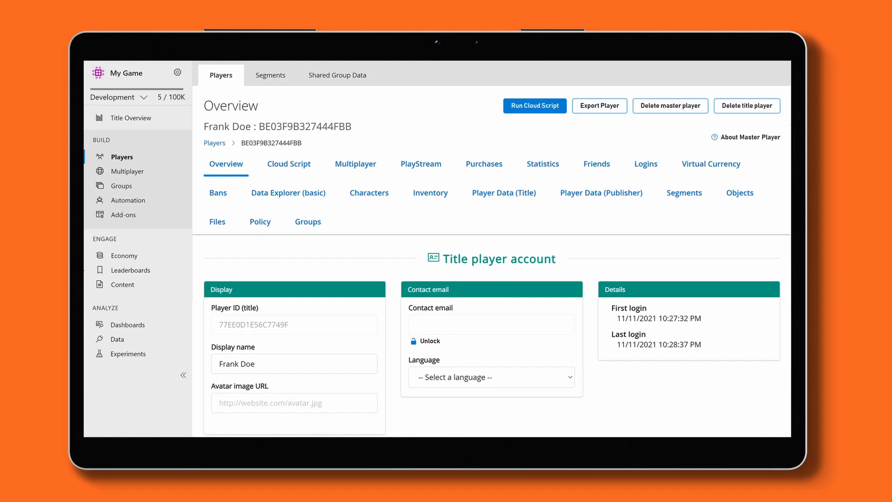
- View the Economy Main Items catalog, then the Title Overview dashboard with user, API call and login stats
left_click(120, 255)
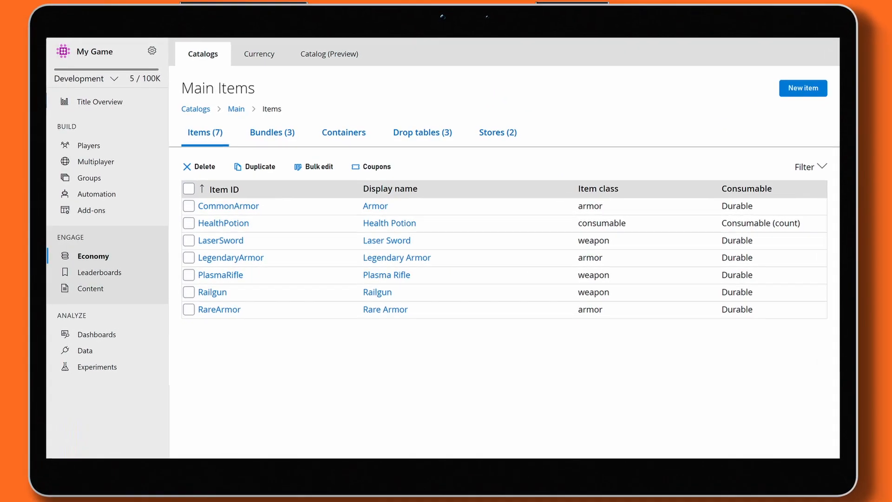
left_click(100, 102)
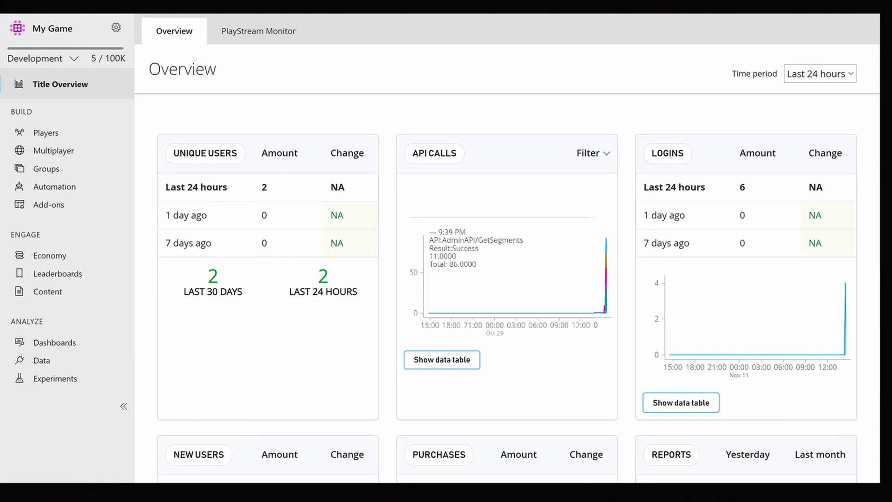